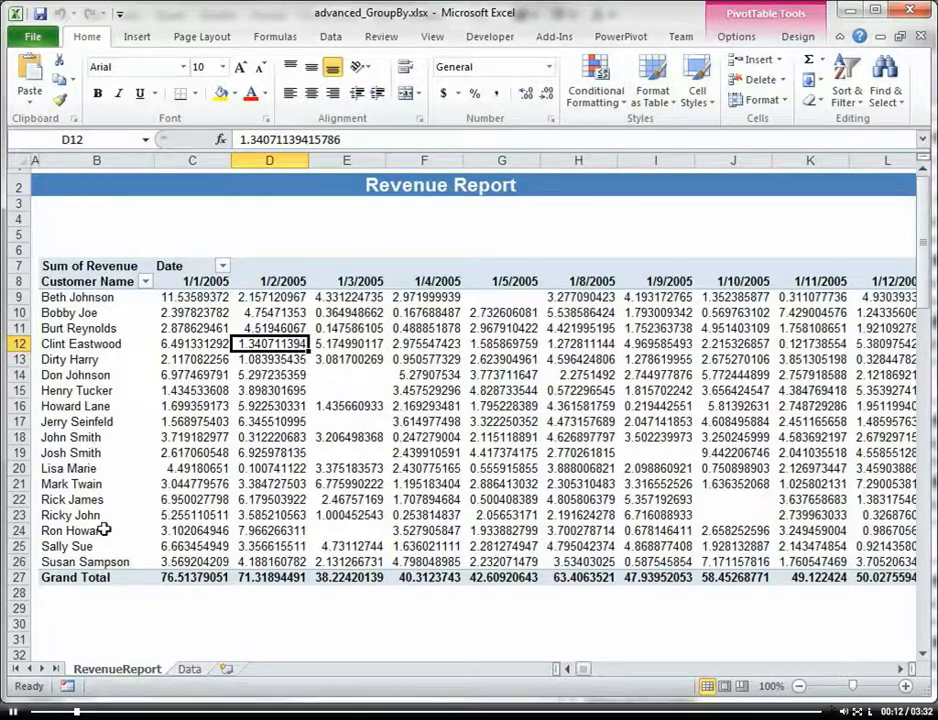
Step: Group the pivot table's daily date columns into quarters Qtr1 through Qtr4
left_click_drag(192, 296, 192, 328)
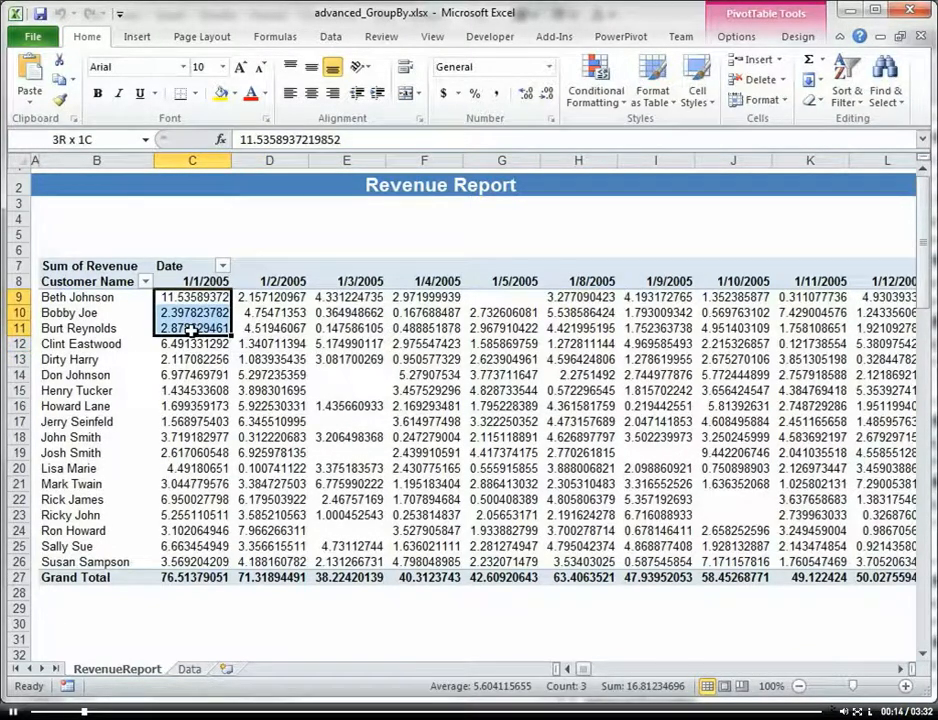
left_click(192, 344)
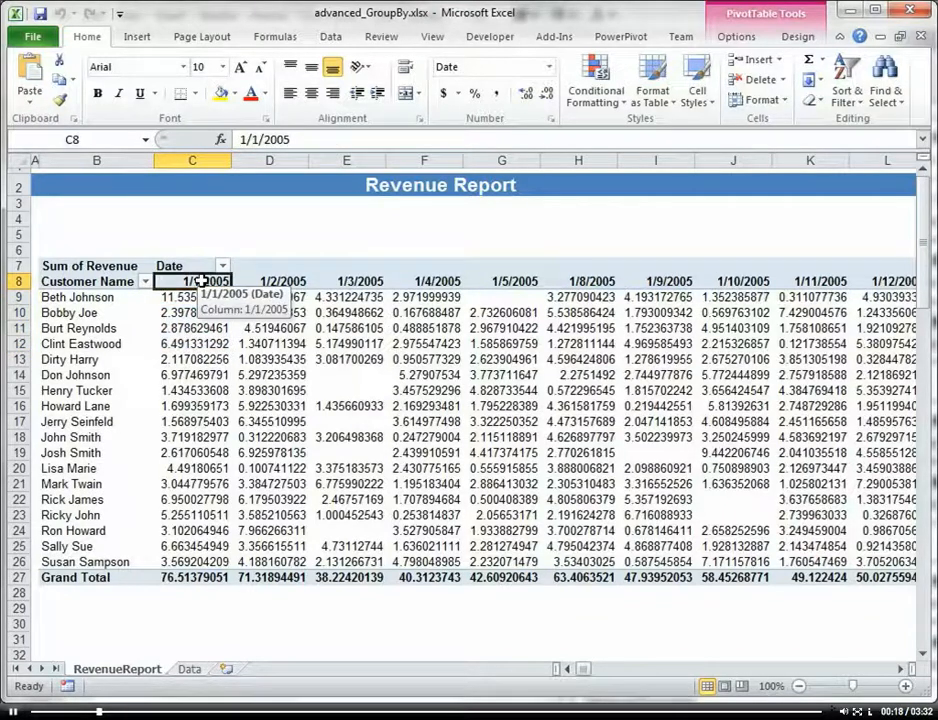
right_click(196, 280)
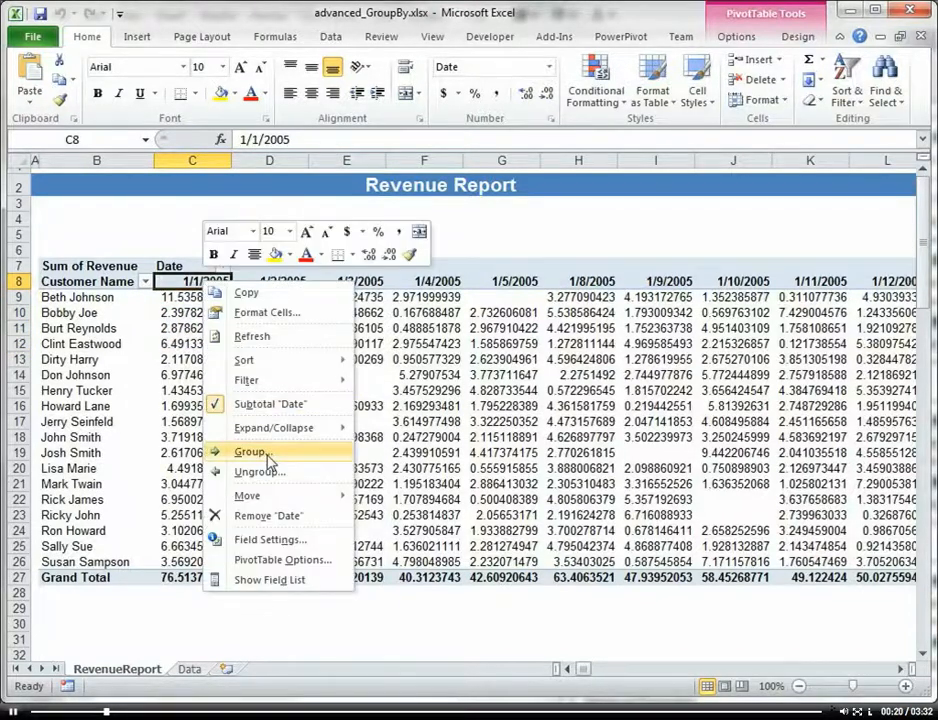
left_click(248, 452)
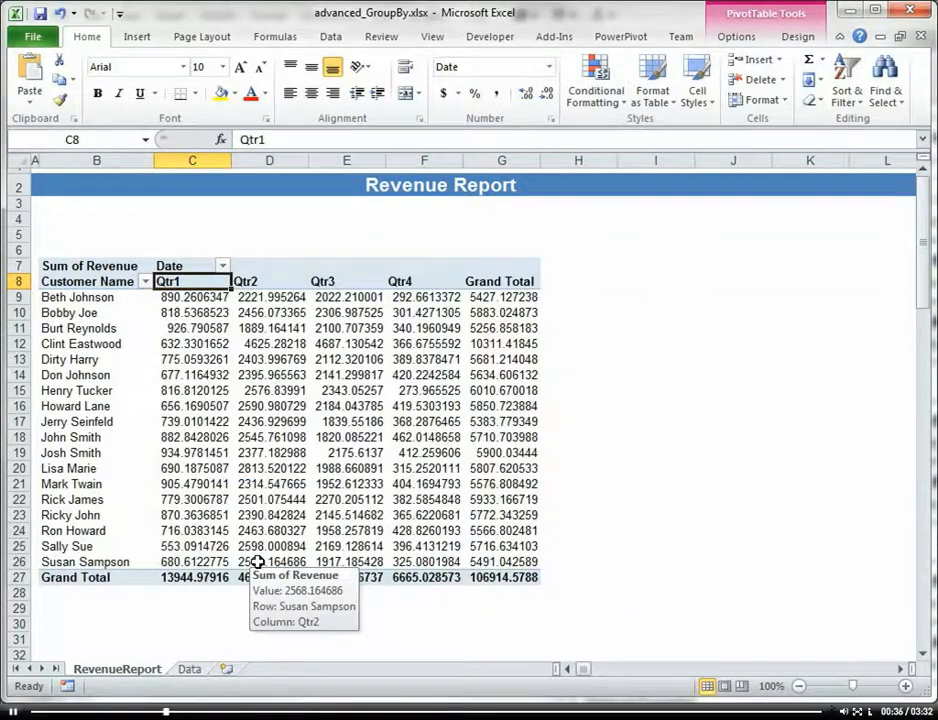
mouse_move(378, 302)
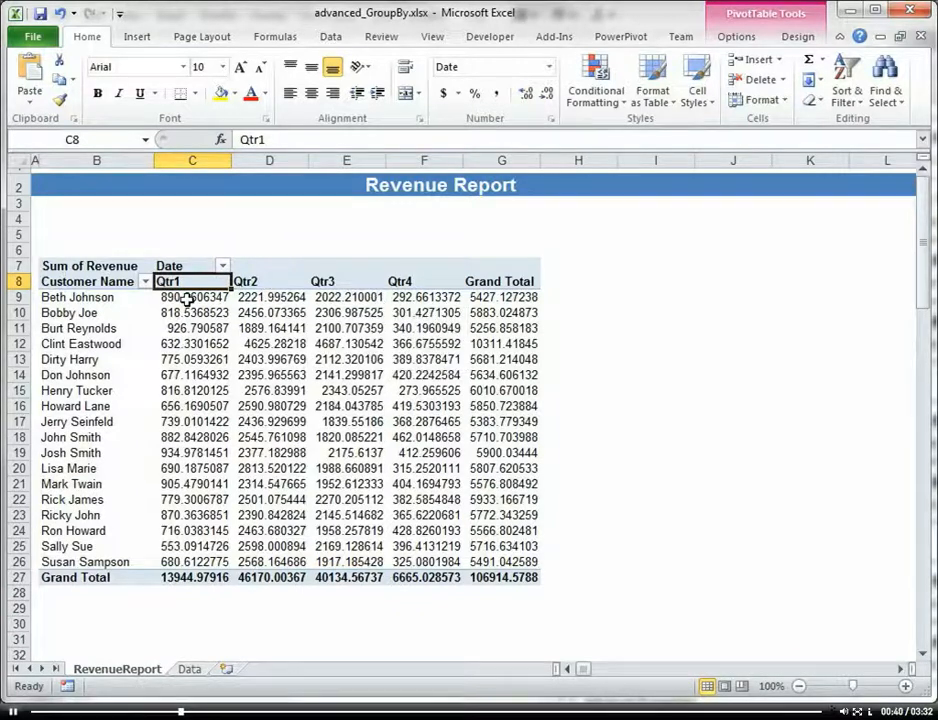
mouse_move(192, 296)
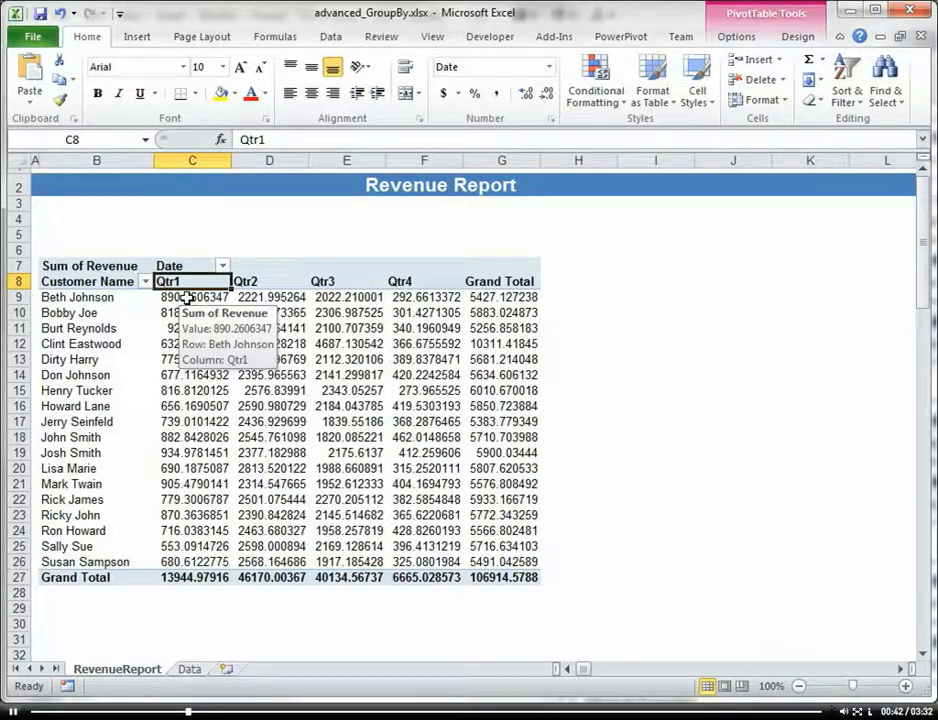
Step: Format Sum of Revenue as Currency with two decimals via Value Field Settings
right_click(88, 264)
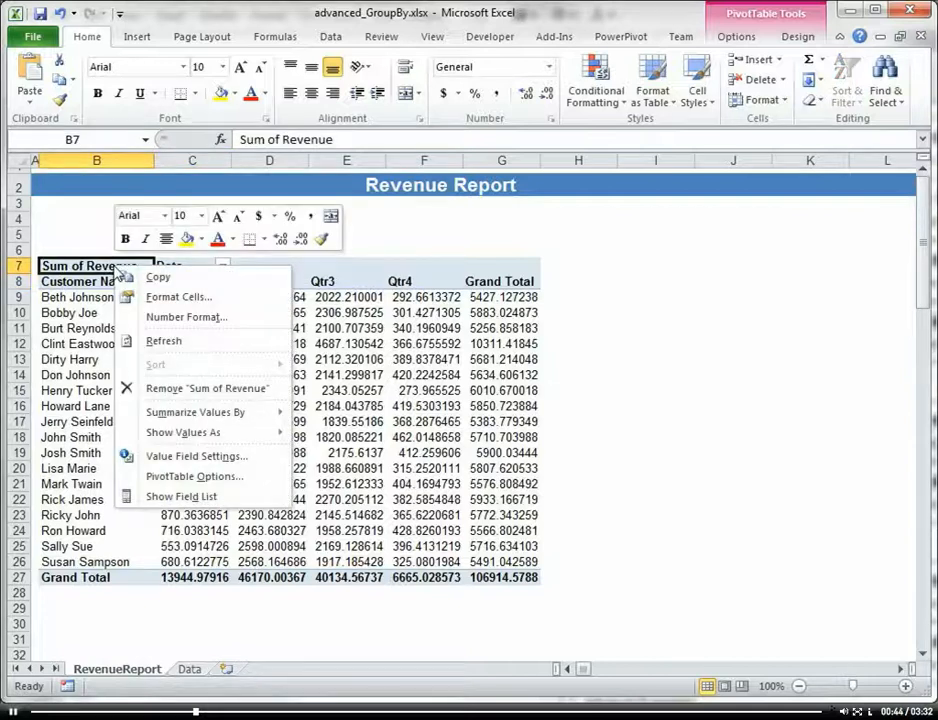
mouse_move(196, 456)
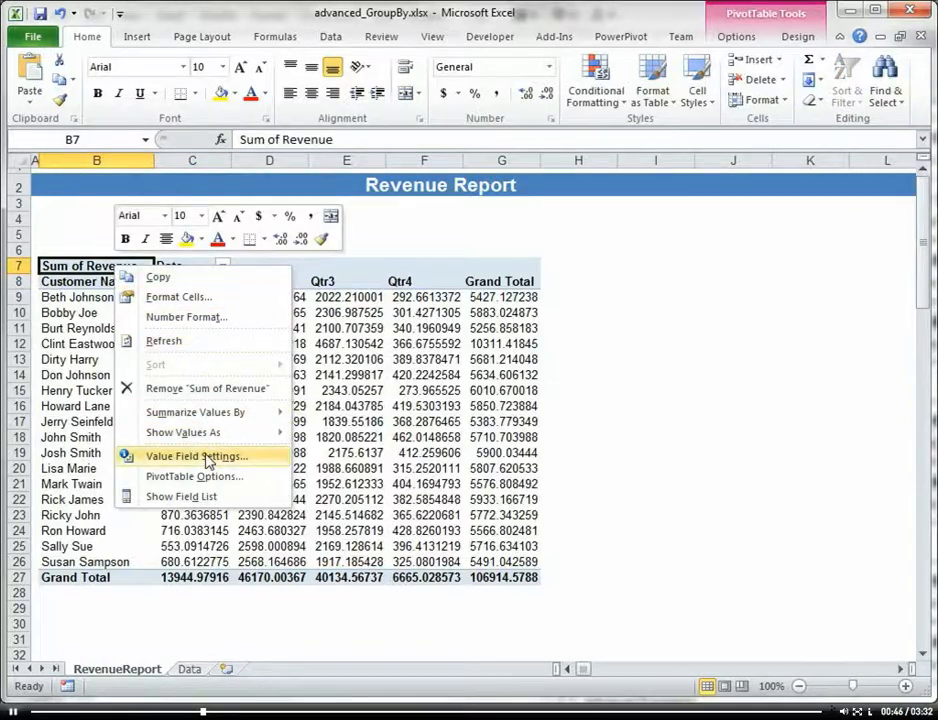
left_click(196, 456)
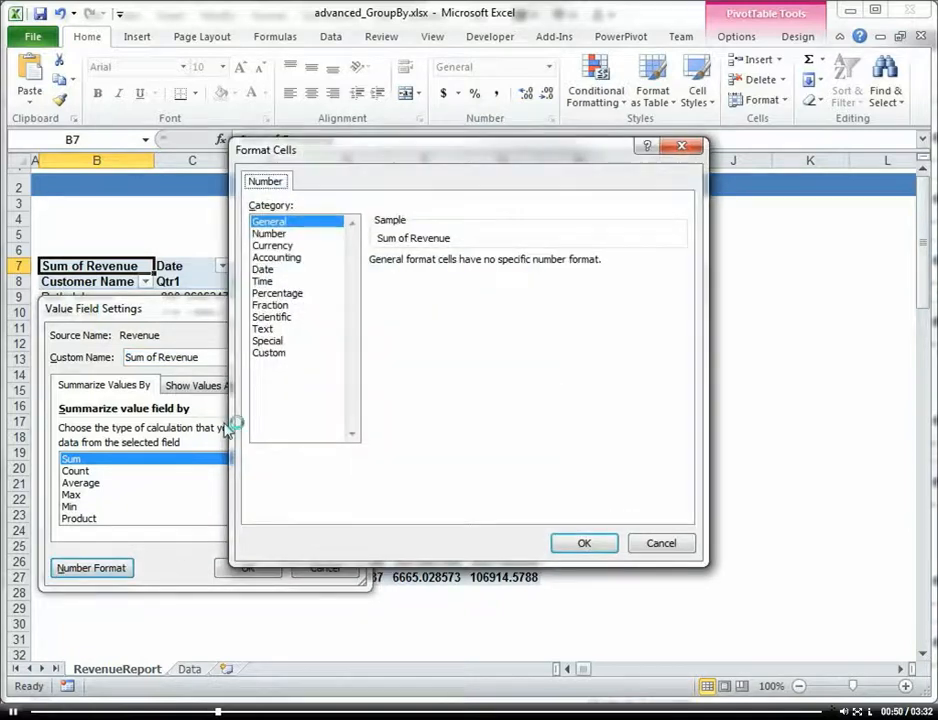
left_click(272, 244)
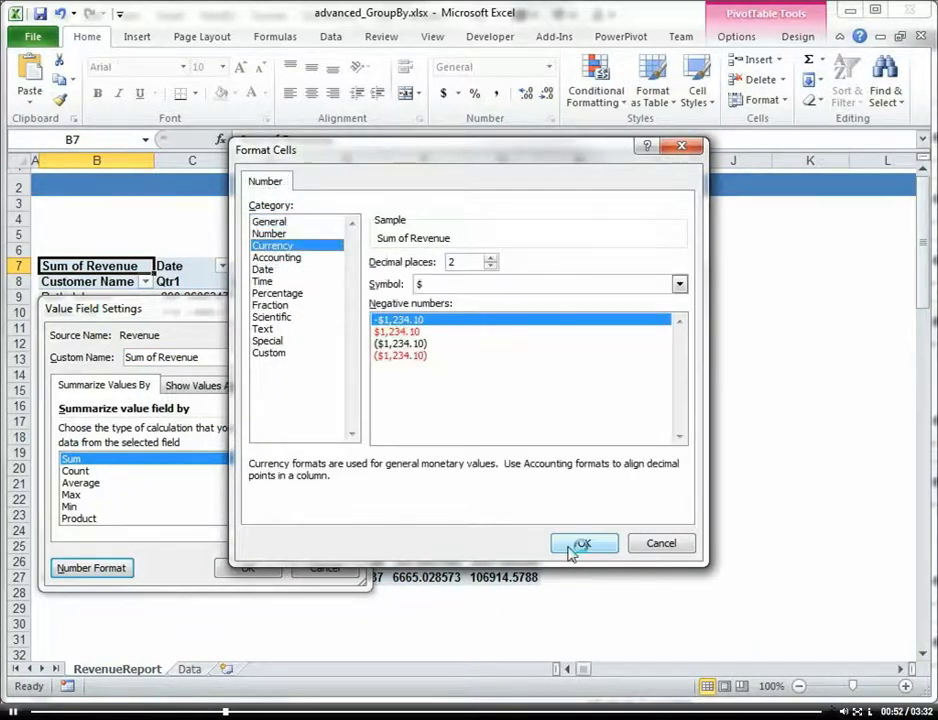
left_click(584, 544)
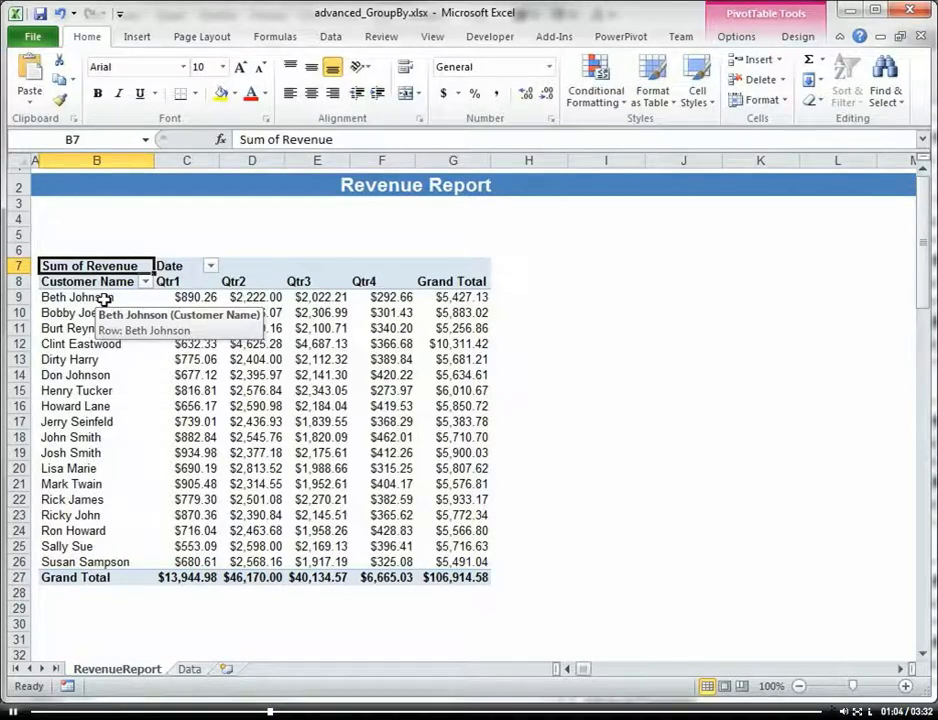
left_click_drag(76, 296, 76, 328)
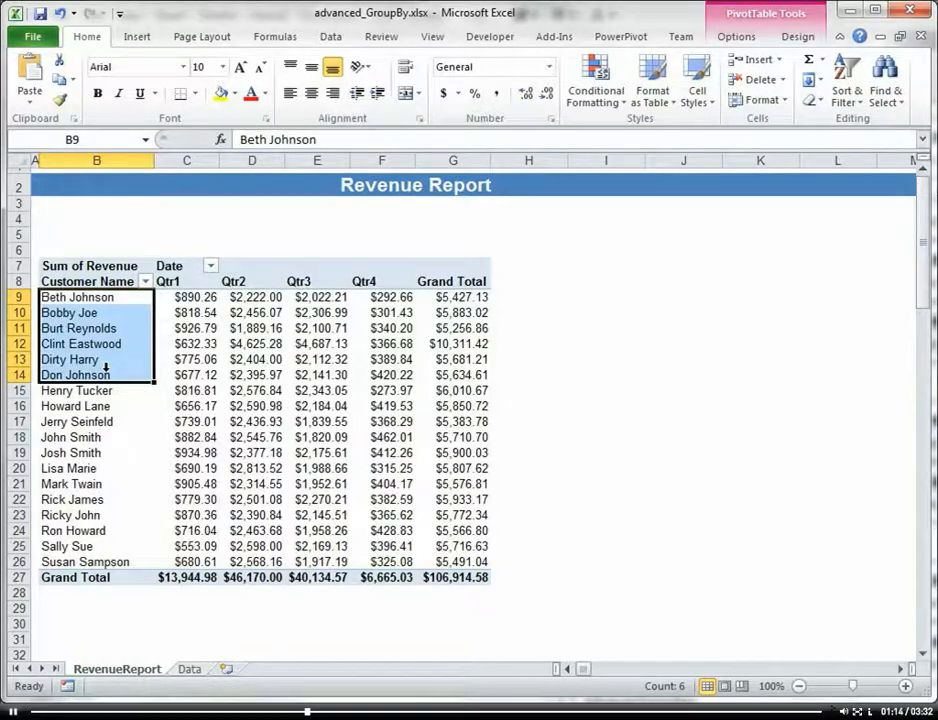
left_click(78, 328)
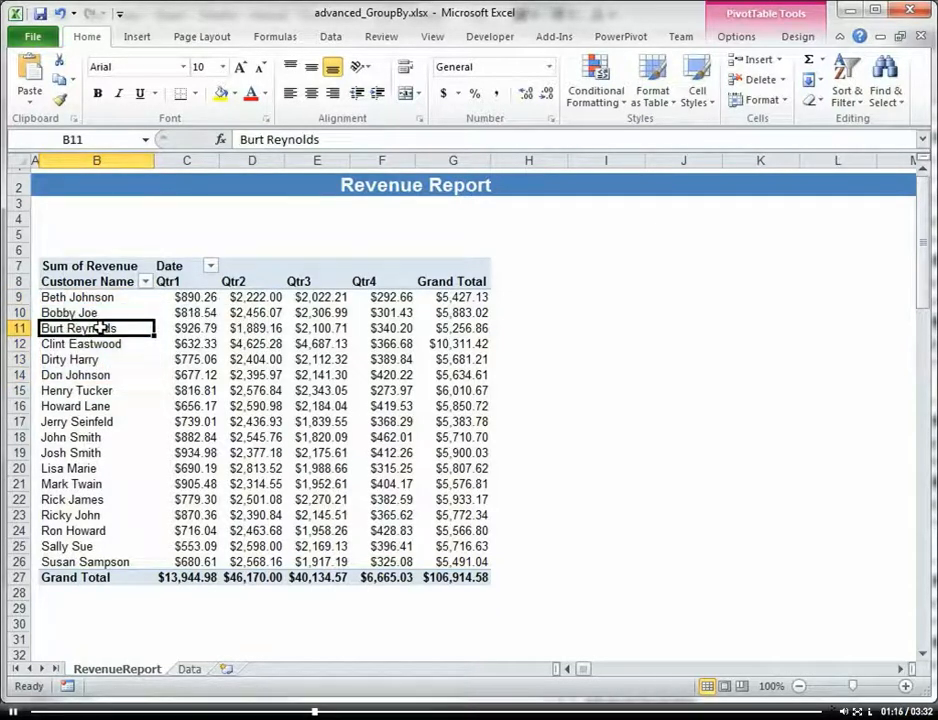
left_click_drag(96, 296, 96, 360)
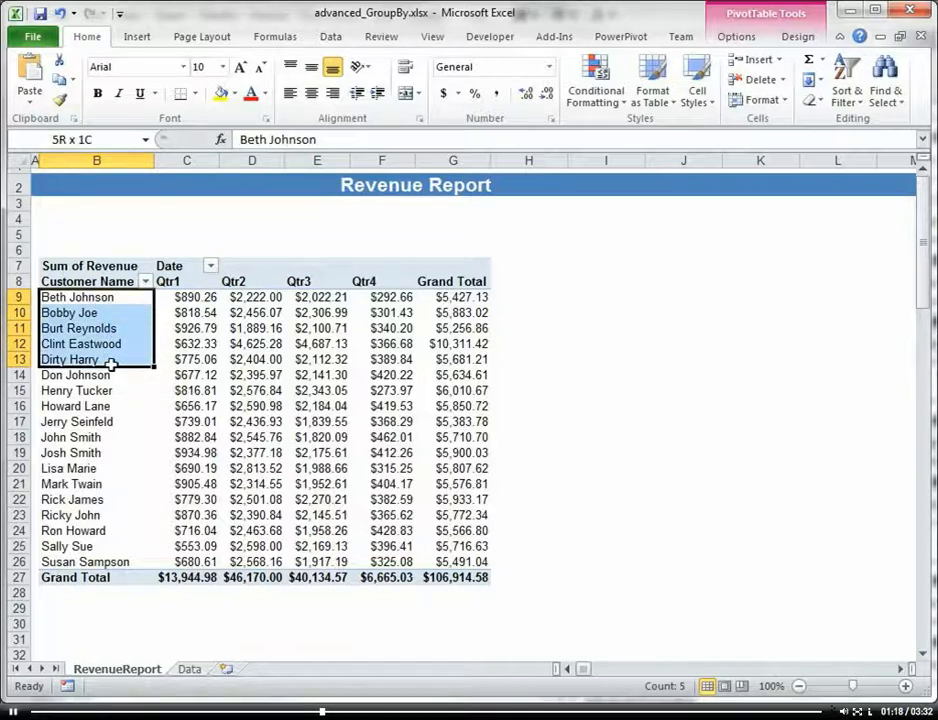
left_click(76, 376)
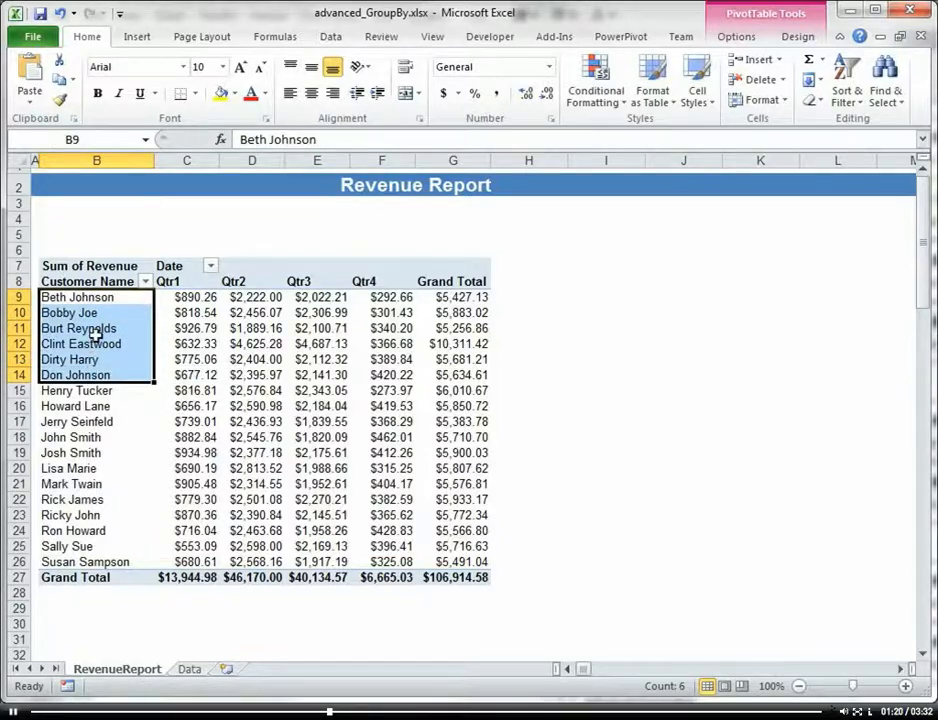
right_click(78, 328)
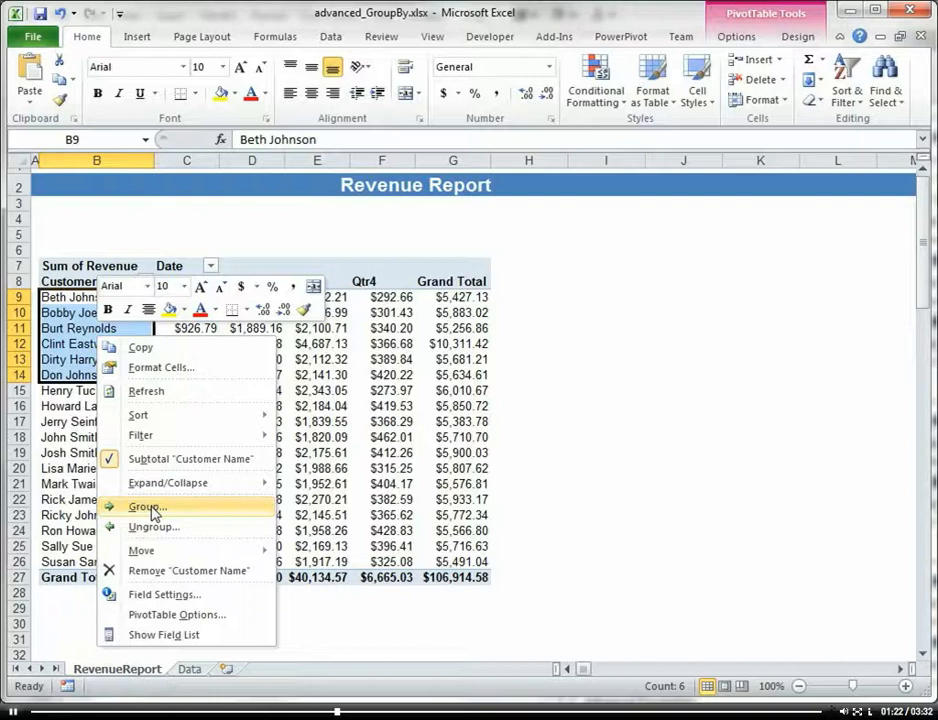
left_click(144, 508)
type("Region")
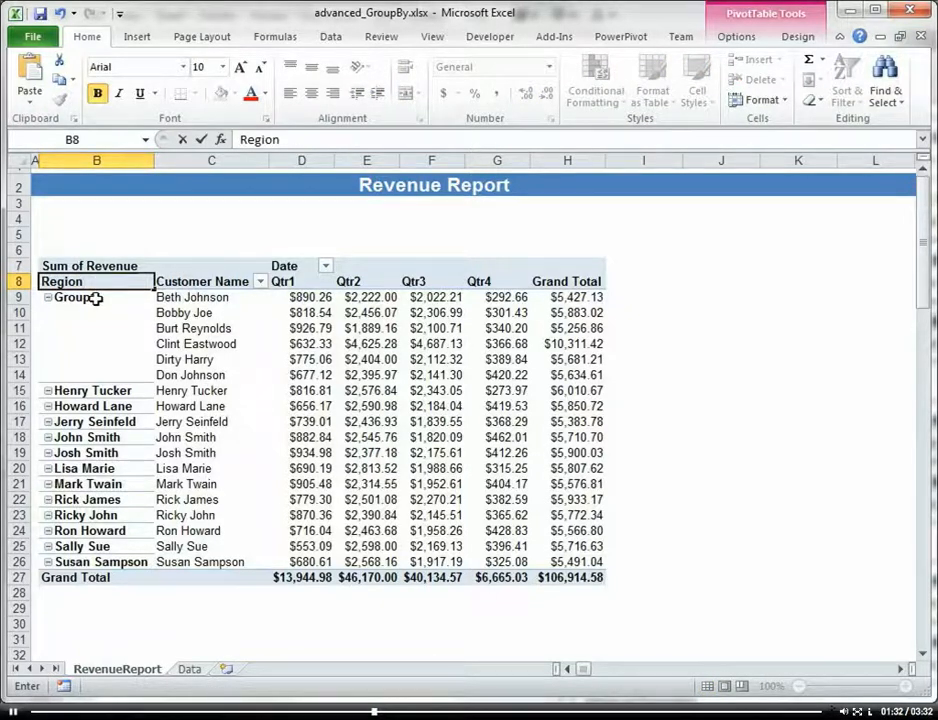
Step: Rename the new Group1 label to East
left_click(76, 296)
type("Eas")
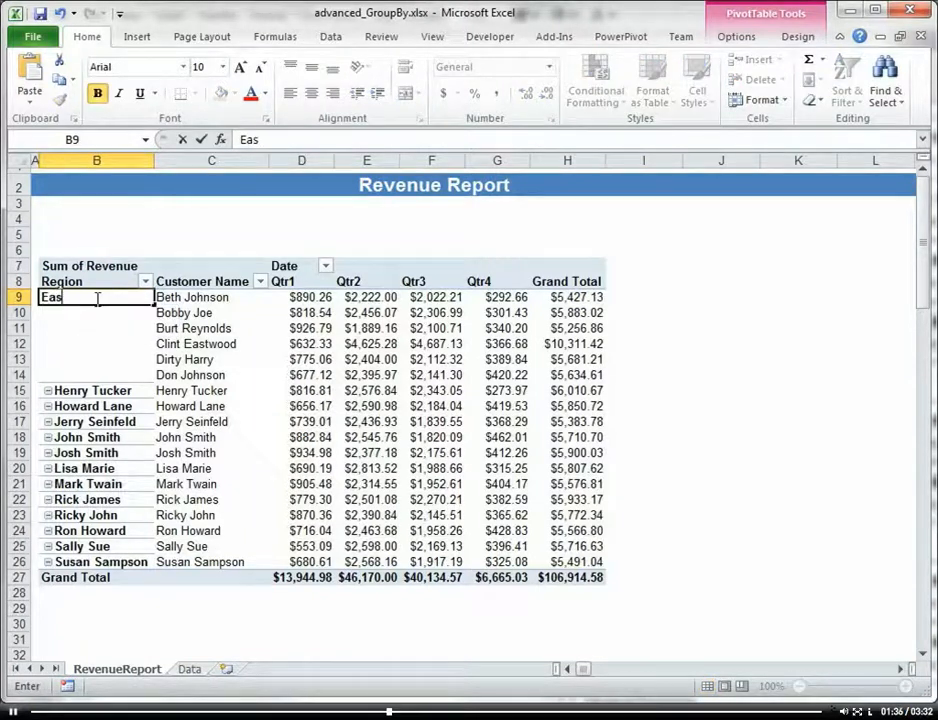
type("t")
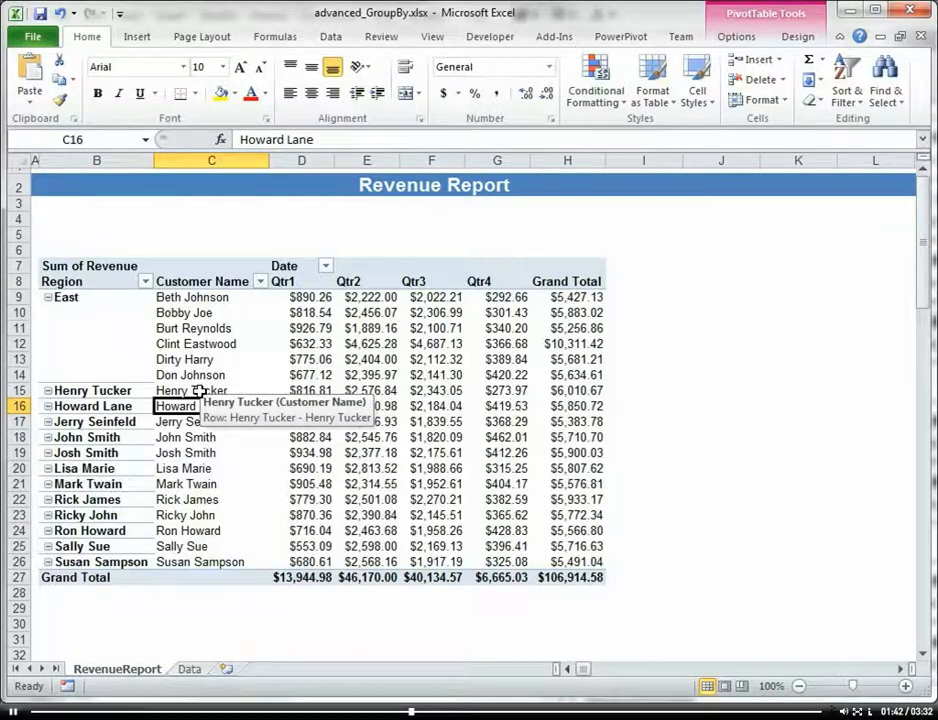
left_click_drag(210, 390, 210, 468)
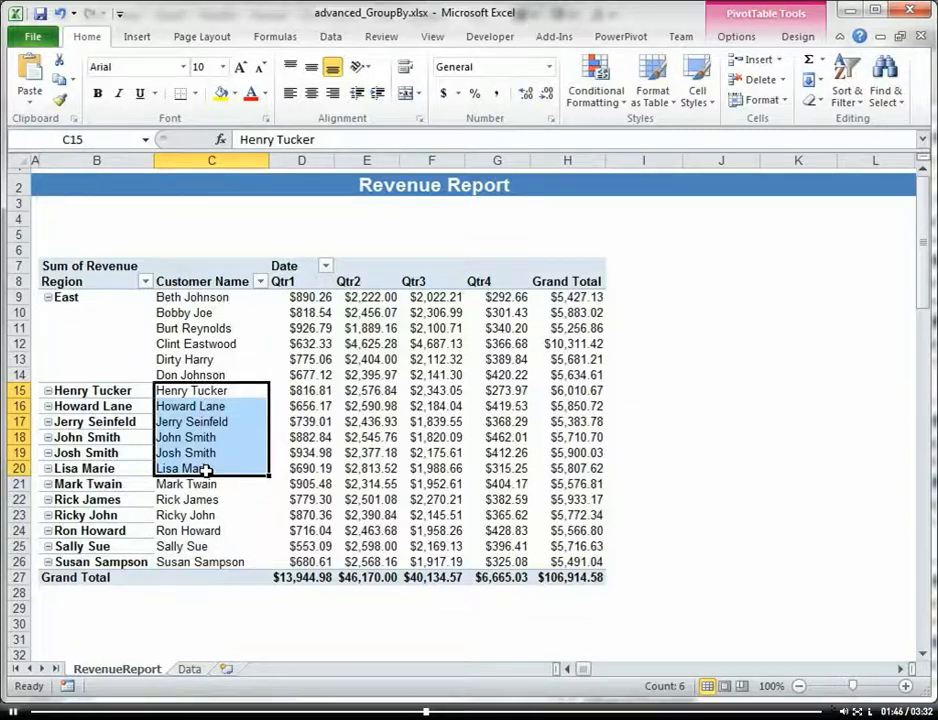
right_click(204, 468)
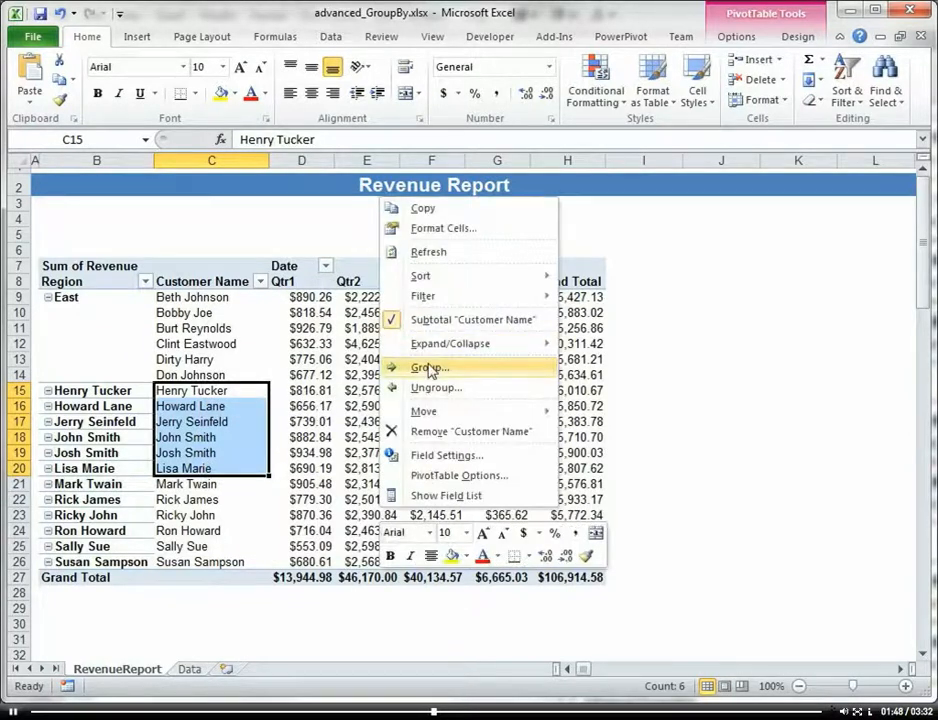
left_click(430, 368)
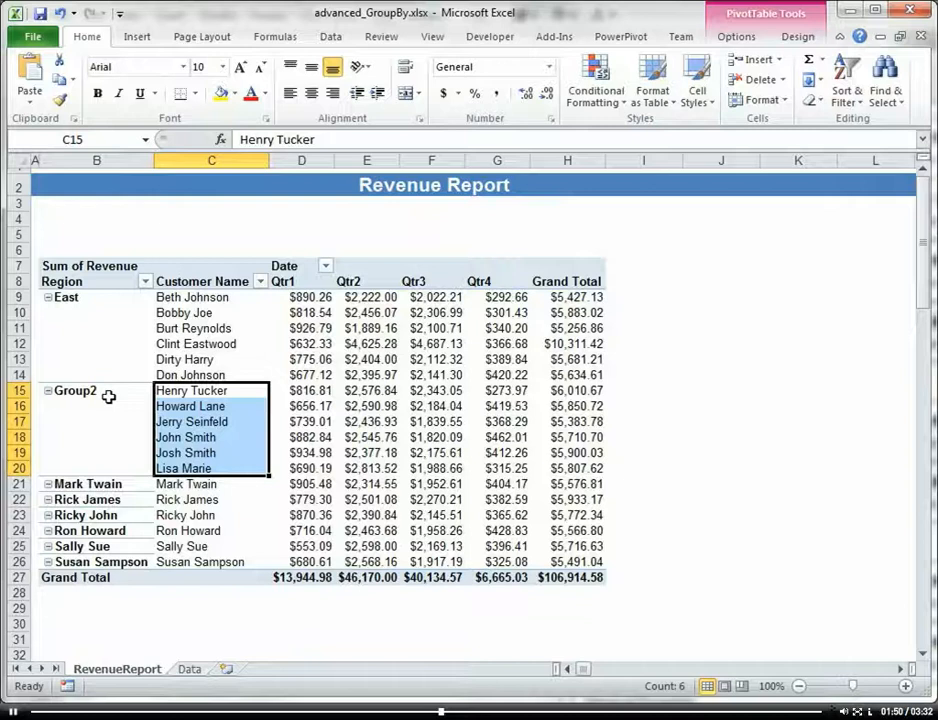
mouse_move(80, 390)
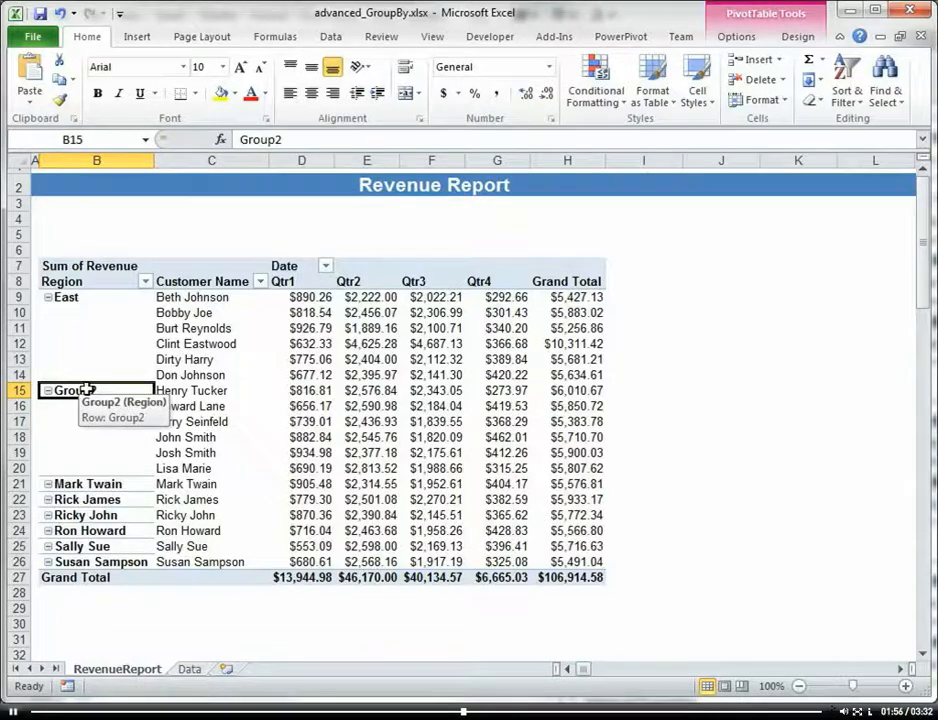
type("West")
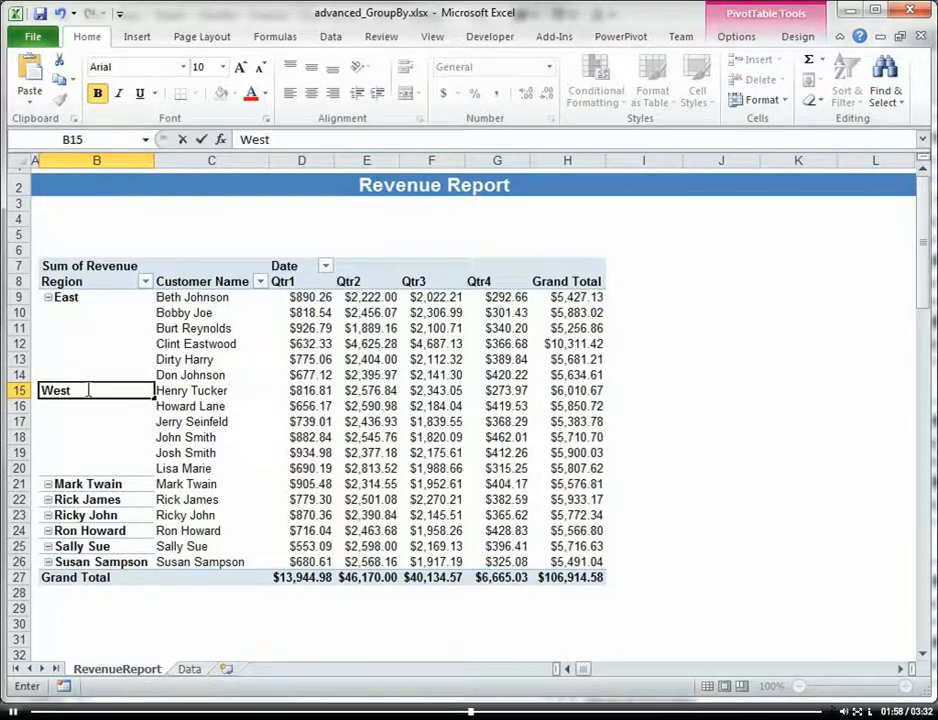
key("Return")
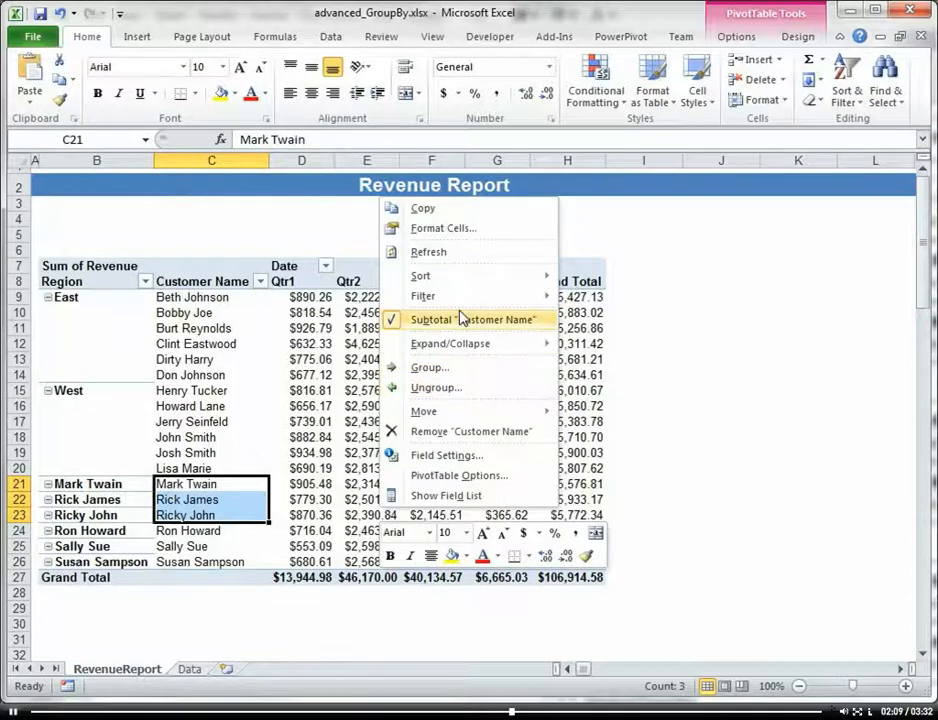
Step: Group Mark Twain, Rick James and Ricky John and select the label to name it North
left_click(428, 368)
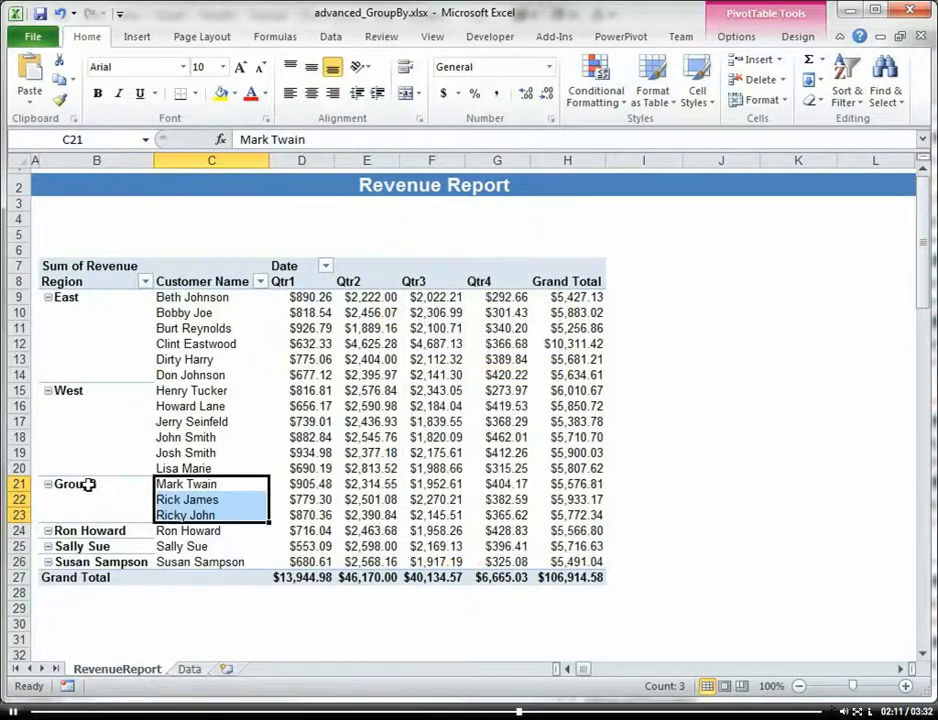
left_click(70, 484)
type("North")
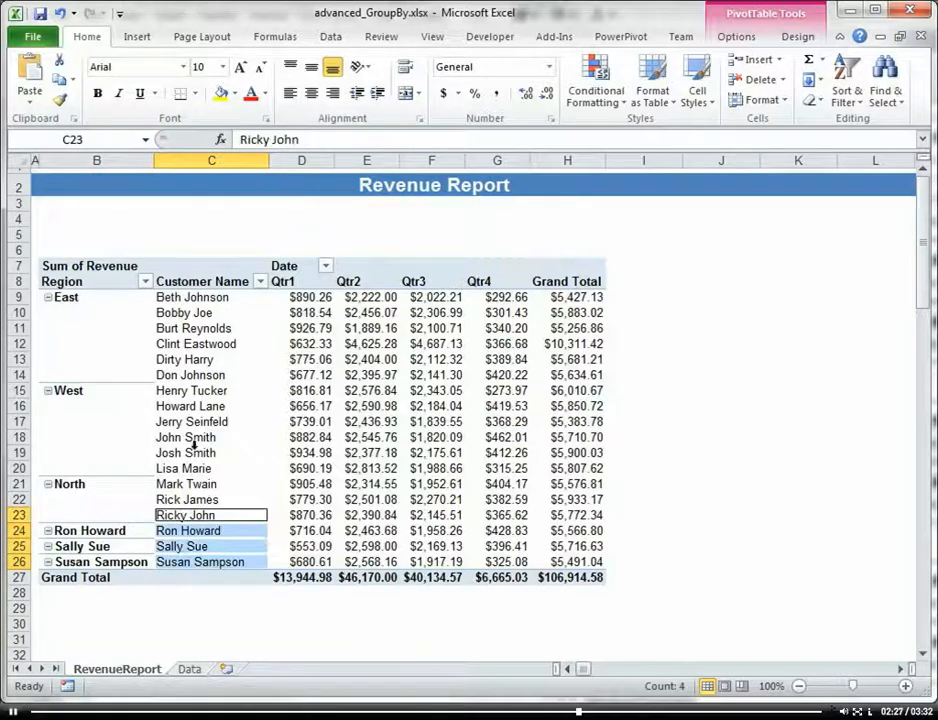
Step: Group Ron Howard, Sally Sue and Susan Sampson and rename Group4 to South
left_click(210, 360)
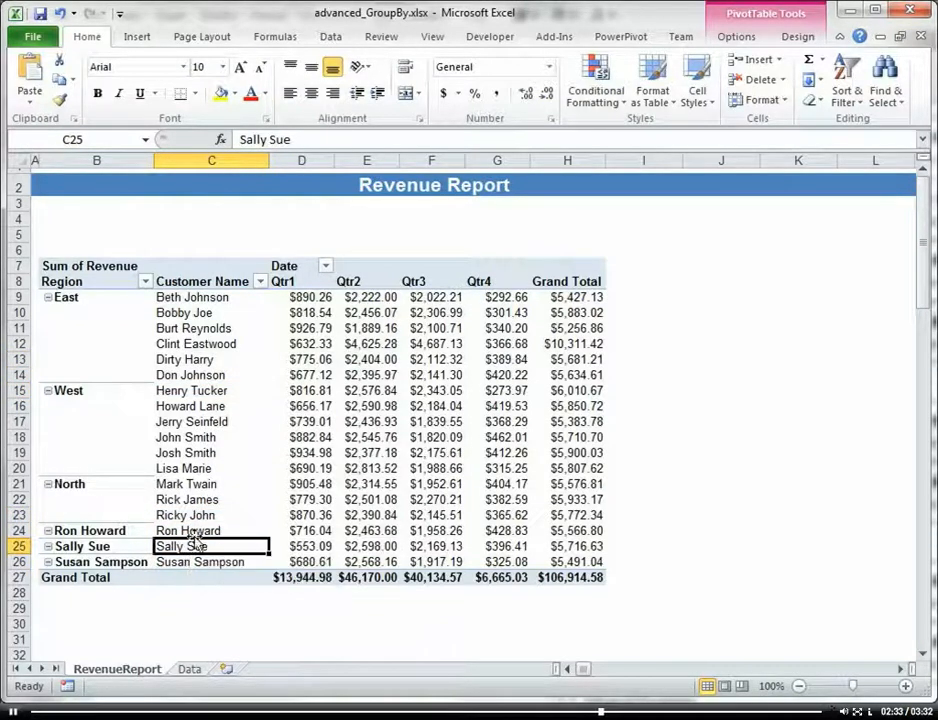
left_click_drag(212, 530, 212, 560)
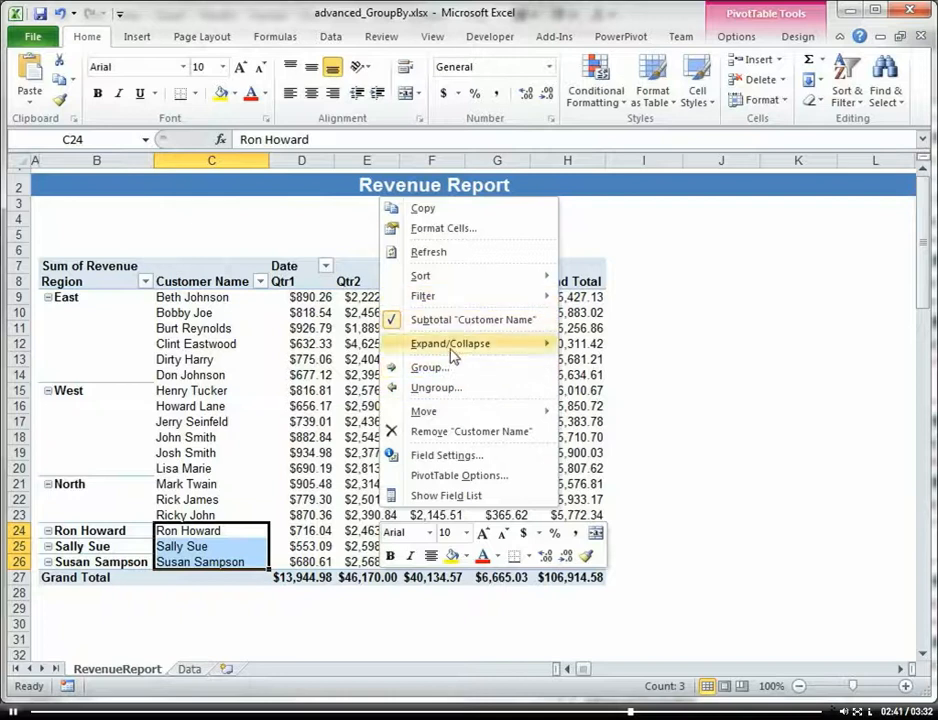
left_click(428, 368)
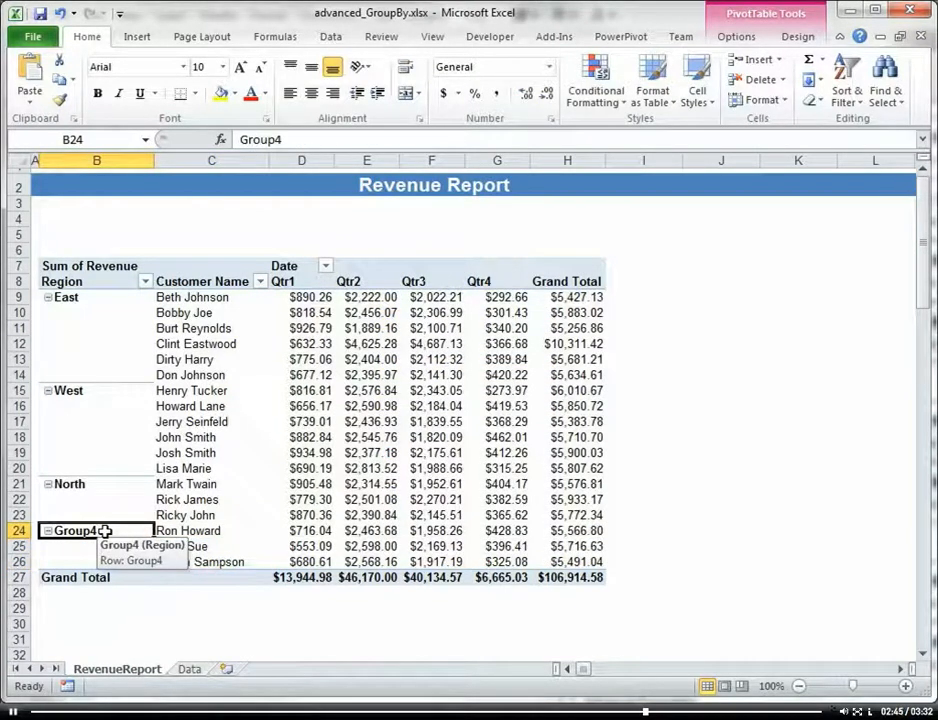
type("South")
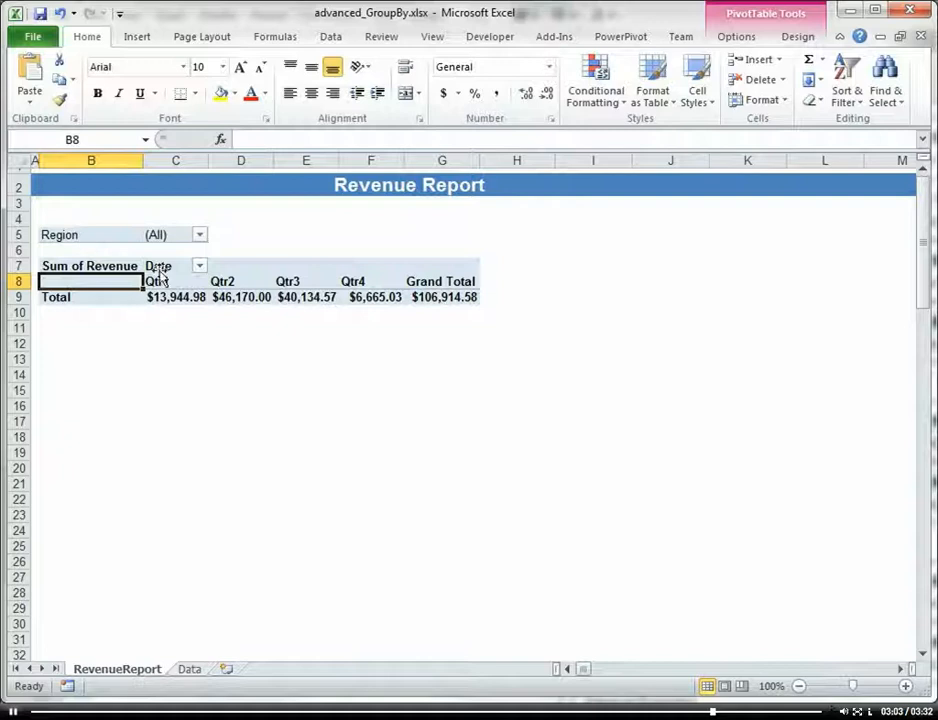
Step: Restore Customer Name as the row field and set the Region report filter to East
right_click(176, 296)
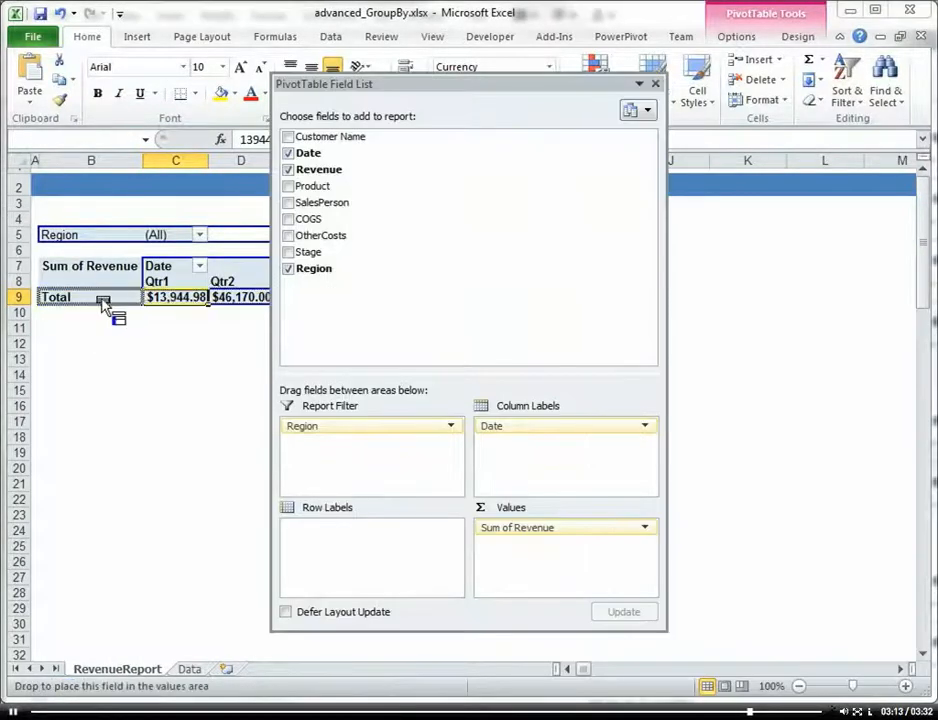
left_click(288, 136)
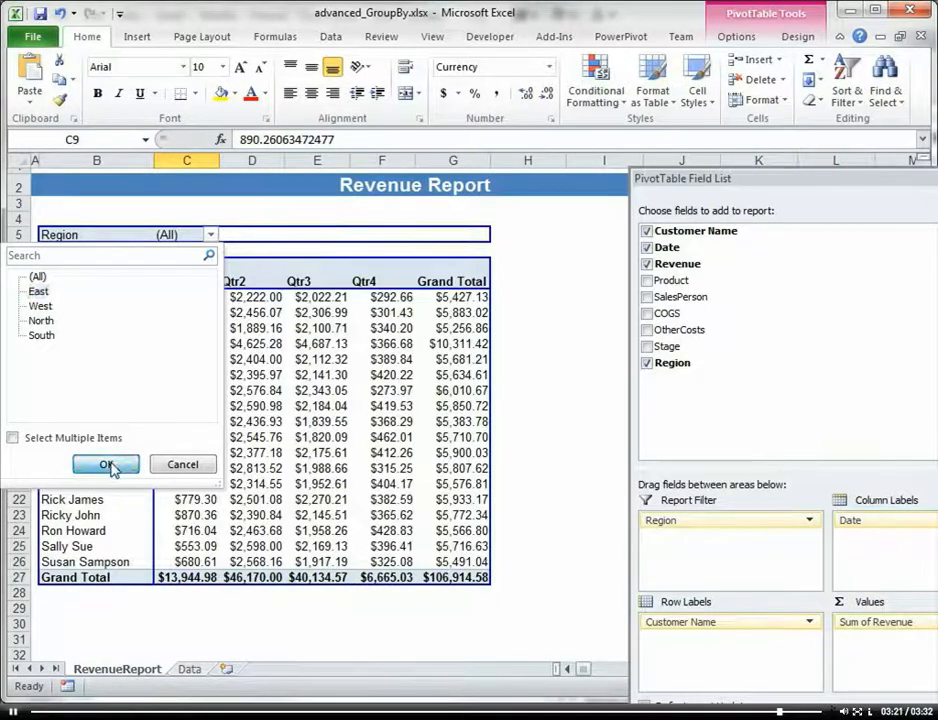
left_click(108, 464)
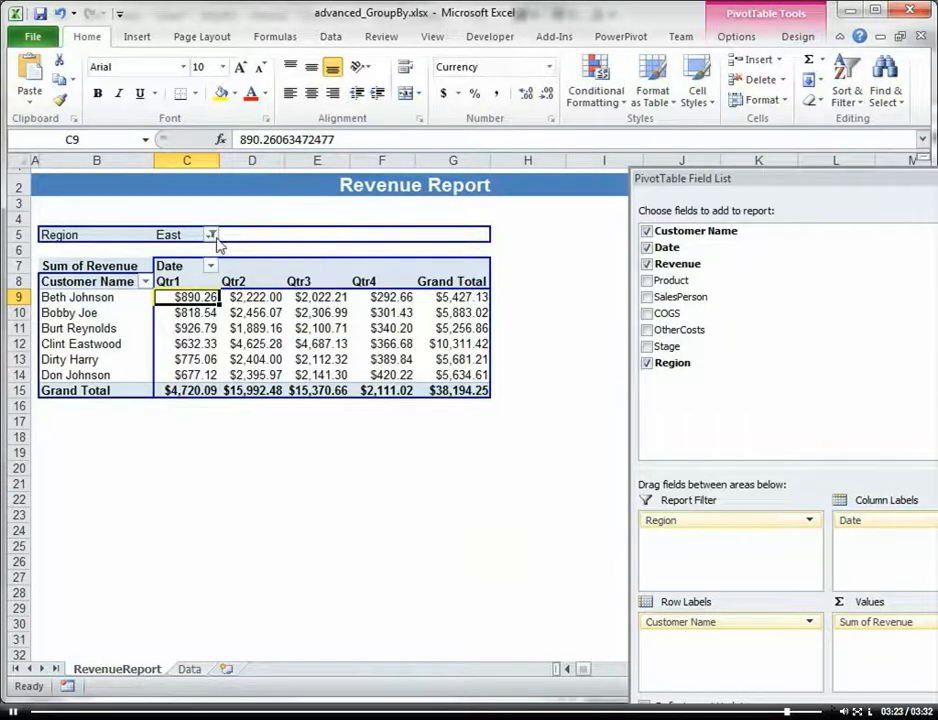